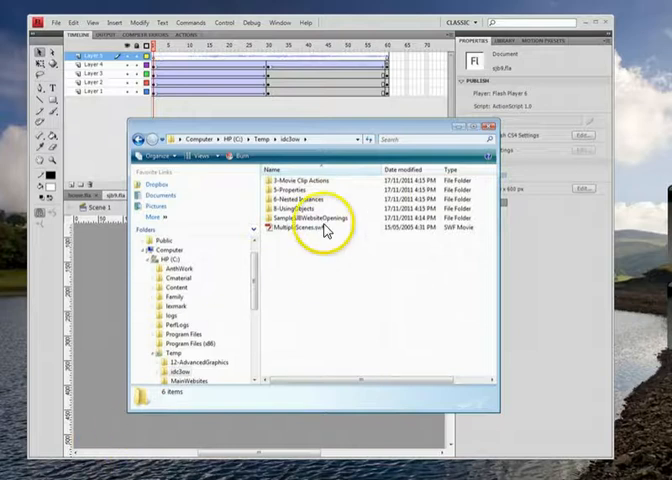
- Play the finished example movie through its intro and main scene, then return to the SJB logo document
{"action": "double_click", "coordinate": [300, 232]}
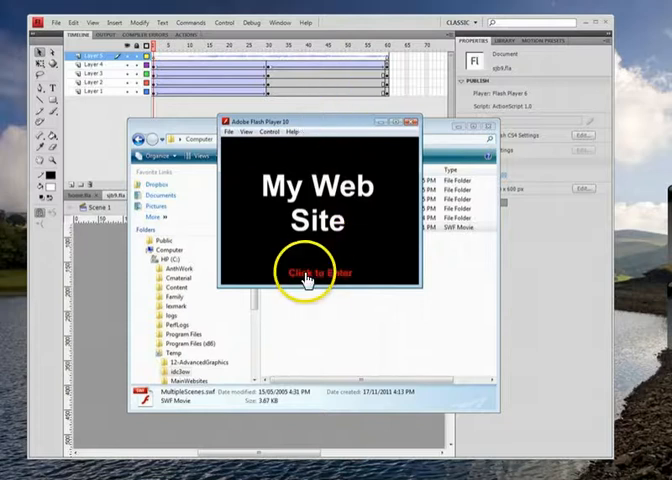
{"action": "left_click", "coordinate": [312, 272]}
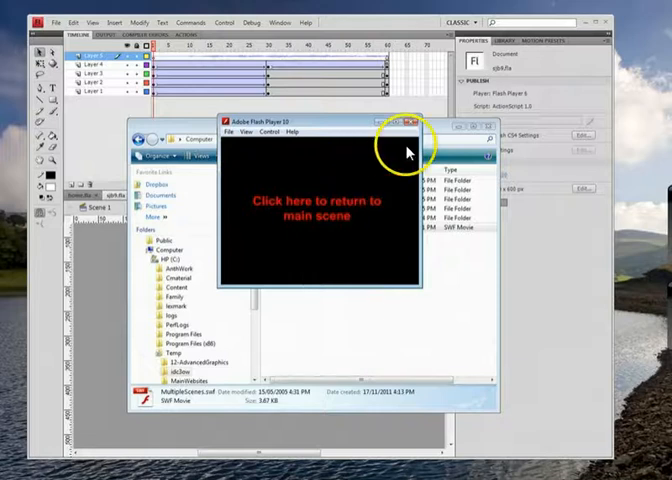
{"action": "left_click", "coordinate": [410, 130]}
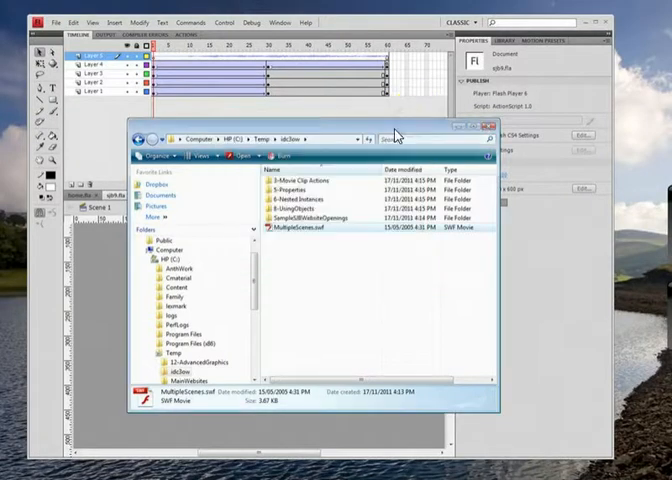
{"action": "mouse_move", "coordinate": [456, 126]}
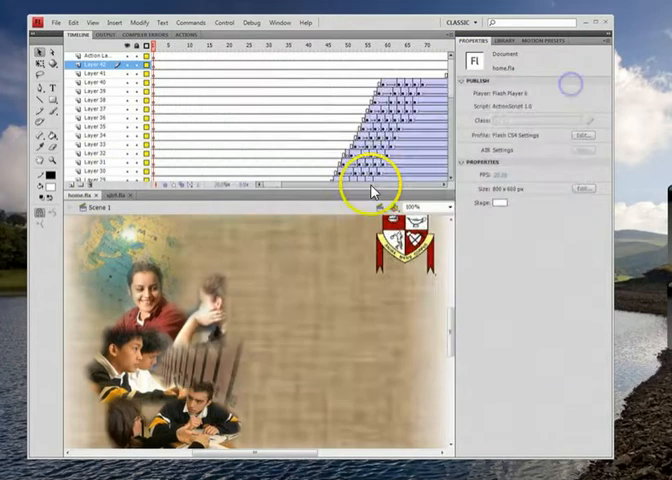
{"action": "left_click", "coordinate": [110, 196]}
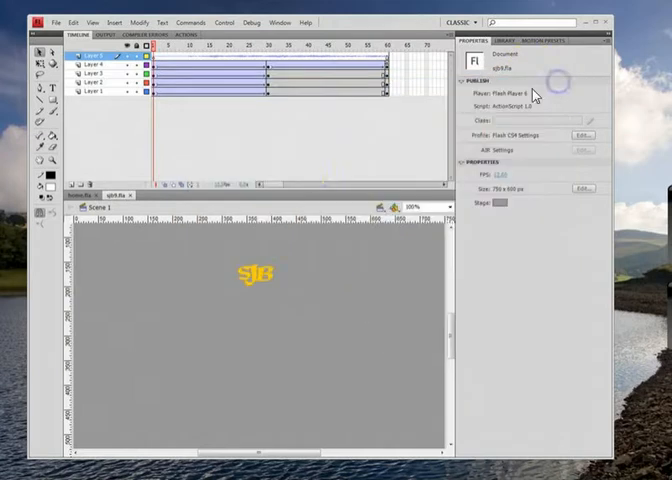
- Create a new Flash File (ActionScript 3.0) with an empty stage
{"action": "left_click", "coordinate": [54, 22]}
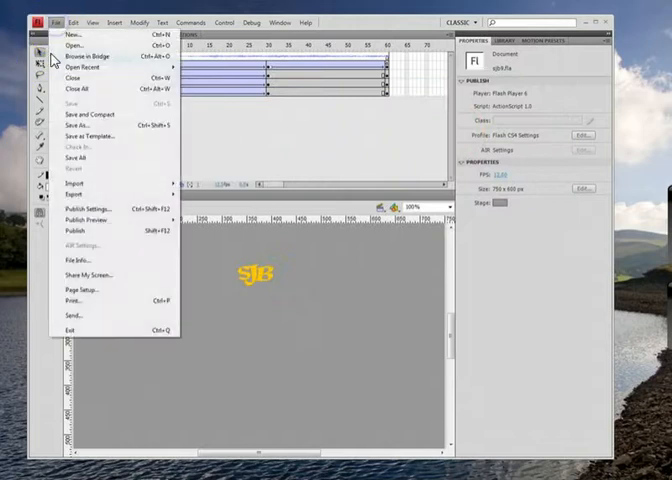
{"action": "left_click", "coordinate": [66, 36]}
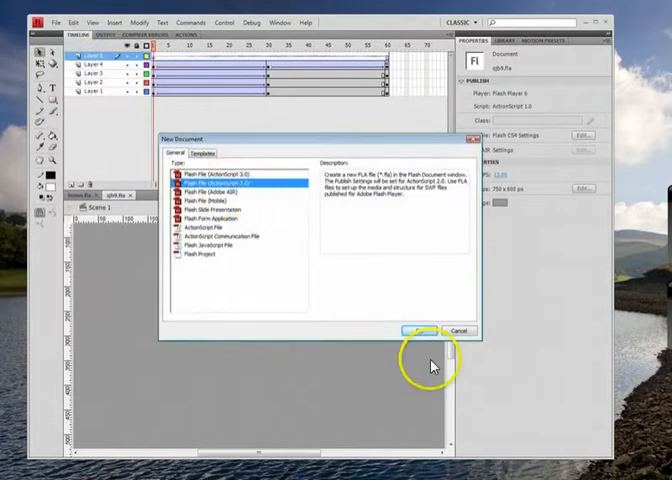
{"action": "left_click", "coordinate": [418, 330]}
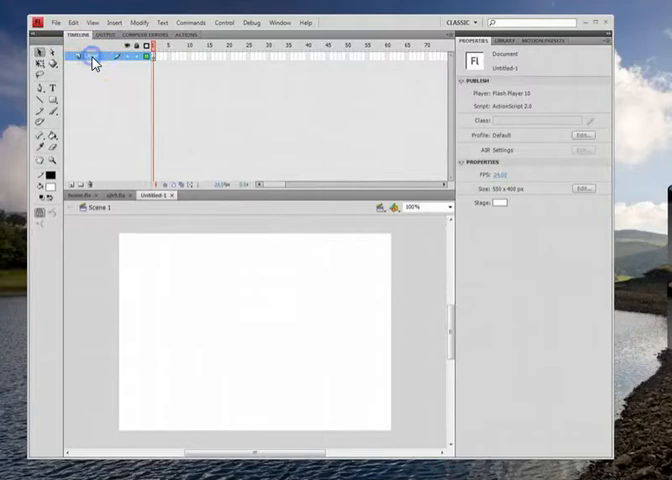
- Name the layer welcome and add the text Welcome near the top of the stage
{"action": "left_click", "coordinate": [90, 56]}
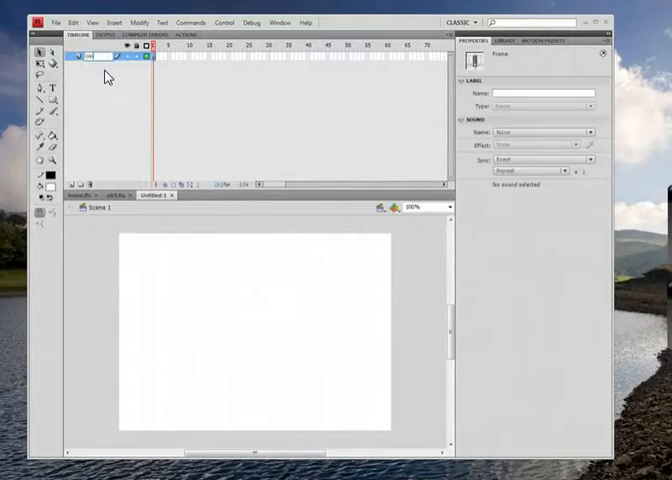
{"action": "type", "text": "welcome"}
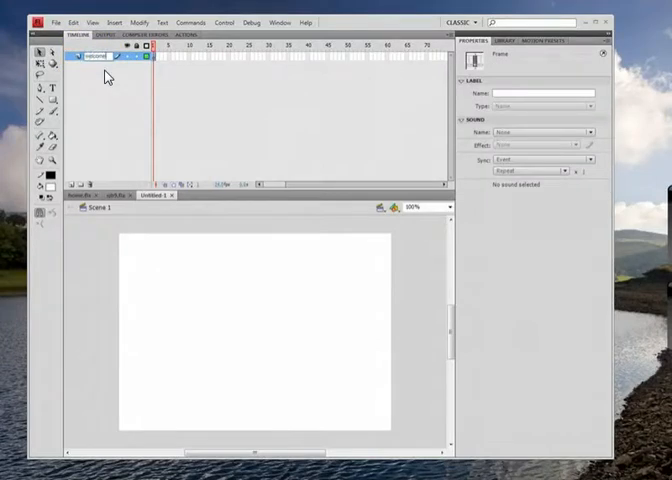
{"action": "left_click", "coordinate": [40, 92]}
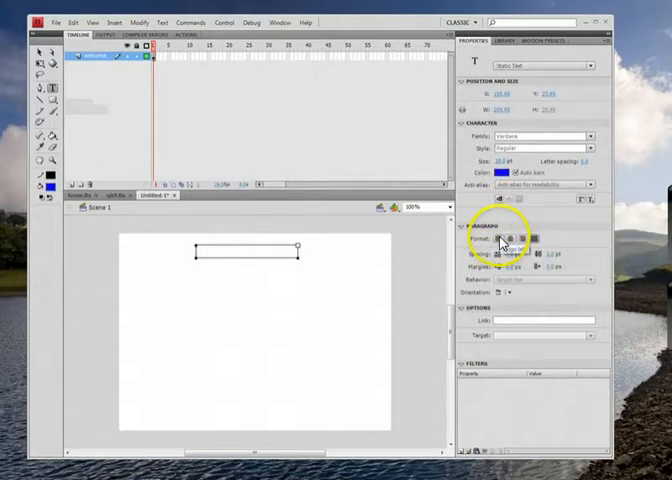
{"action": "type", "text": "Welcome"}
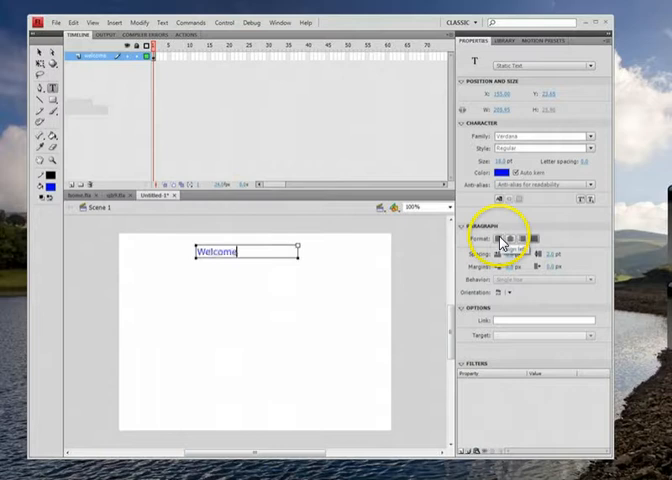
{"action": "mouse_move", "coordinate": [298, 246]}
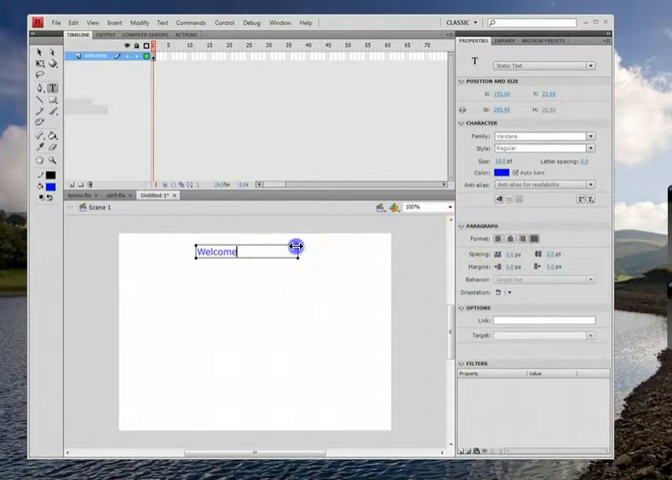
{"action": "left_click", "coordinate": [36, 54]}
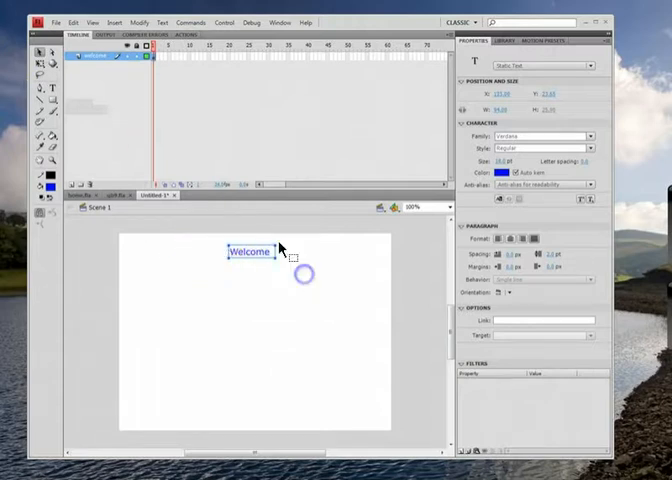
- Convert the Welcome text into a movie clip symbol named welcome
{"action": "left_click", "coordinate": [138, 22]}
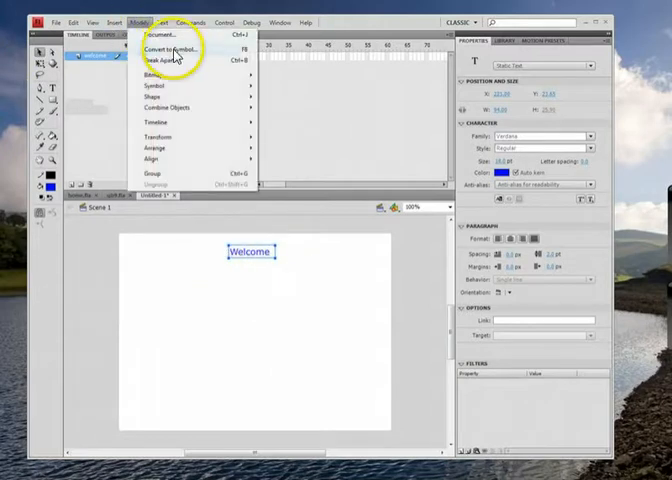
{"action": "left_click", "coordinate": [170, 52]}
{"action": "type", "text": "welcome"}
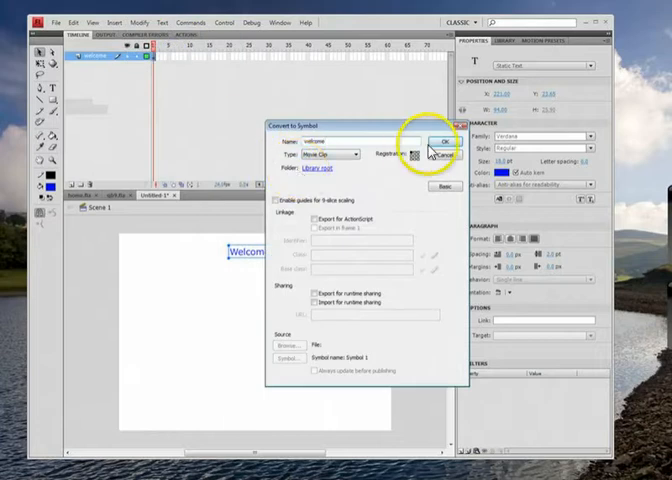
{"action": "left_click", "coordinate": [440, 140]}
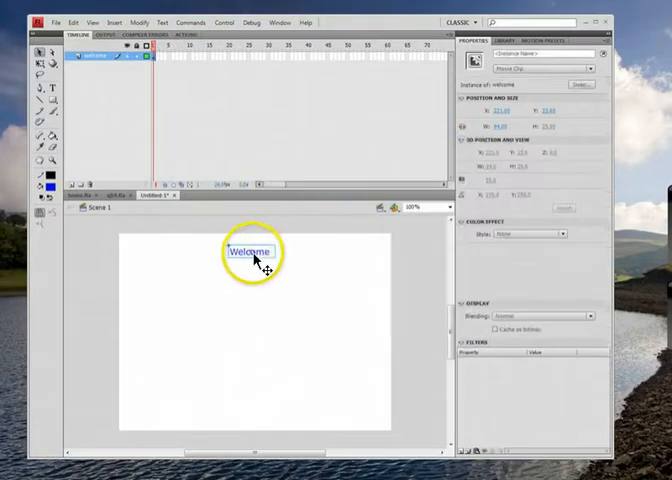
{"action": "mouse_move", "coordinate": [234, 66]}
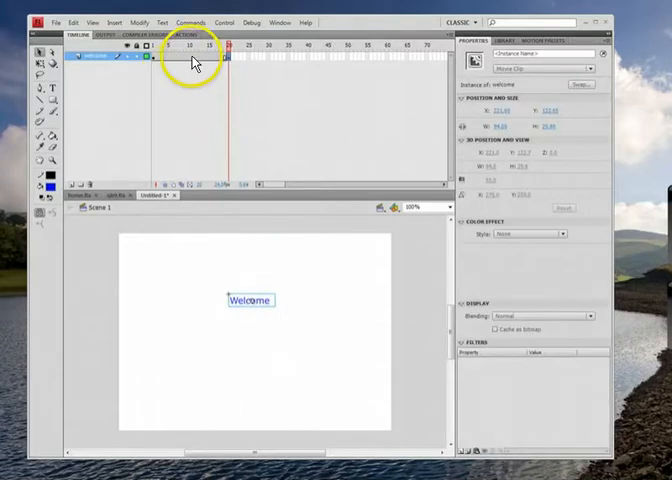
- Create a classic tween on the welcome layer and preview its rotation partway along
{"action": "right_click", "coordinate": [192, 60]}
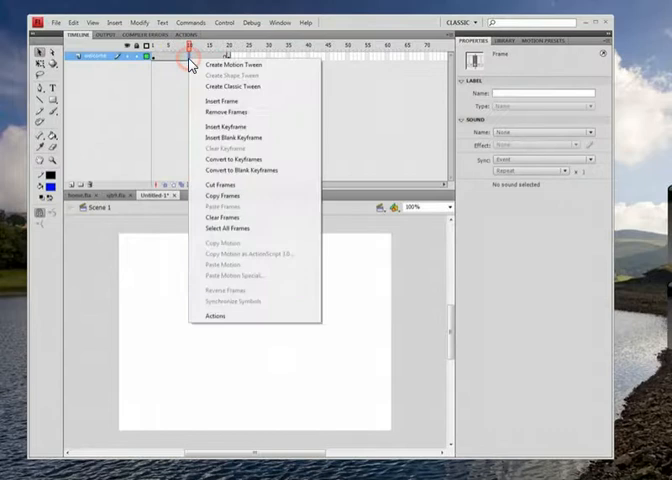
{"action": "left_click", "coordinate": [232, 66]}
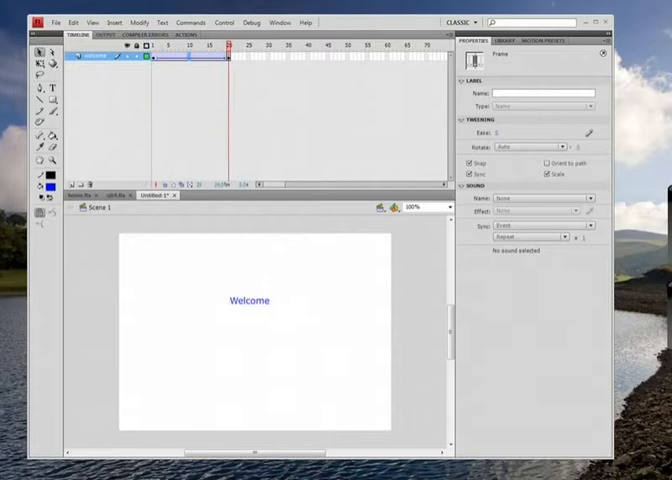
{"action": "left_click", "coordinate": [192, 60]}
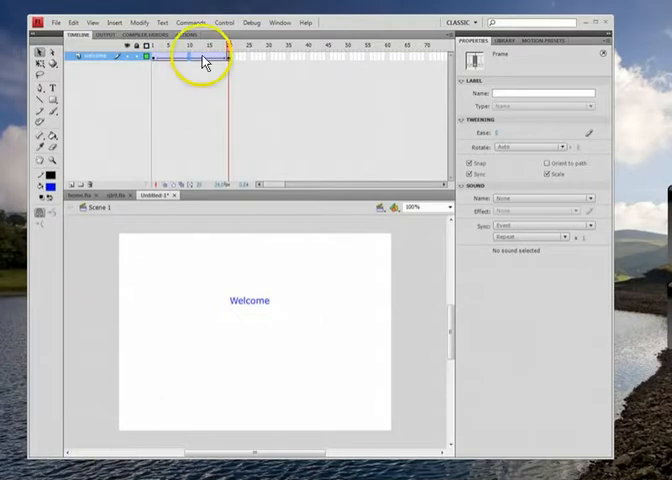
{"action": "left_click", "coordinate": [186, 56]}
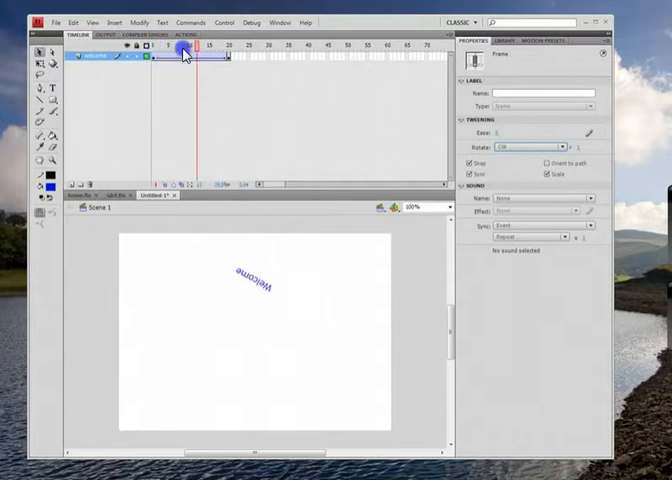
- At the last keyframe, scale Welcome up with Free Transform and set its Color Effect to a green Tint
{"action": "left_click", "coordinate": [228, 52]}
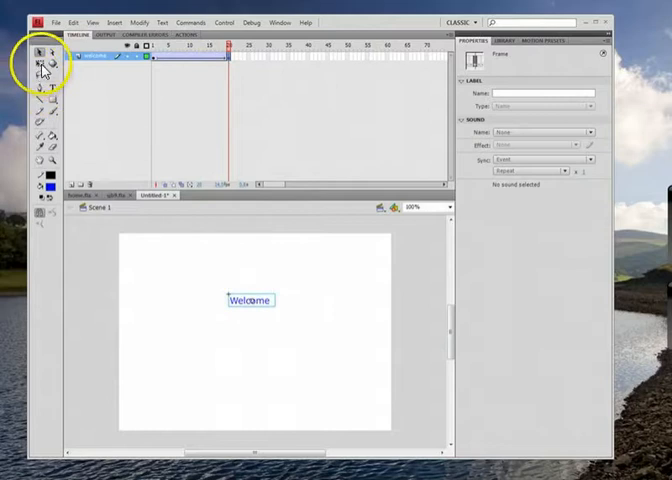
{"action": "left_click", "coordinate": [248, 300]}
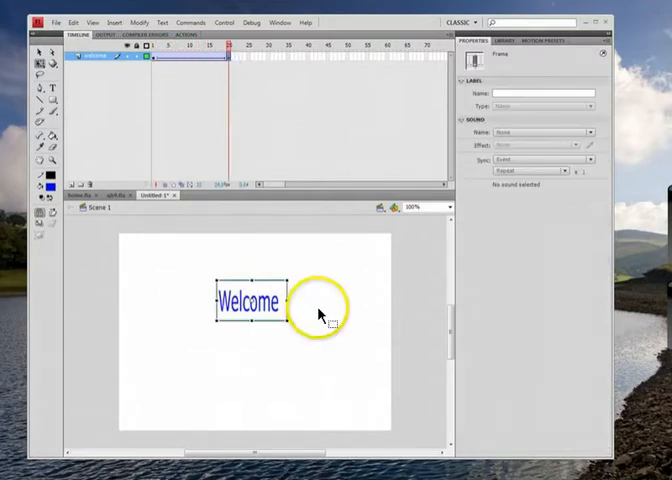
{"action": "left_click", "coordinate": [250, 304]}
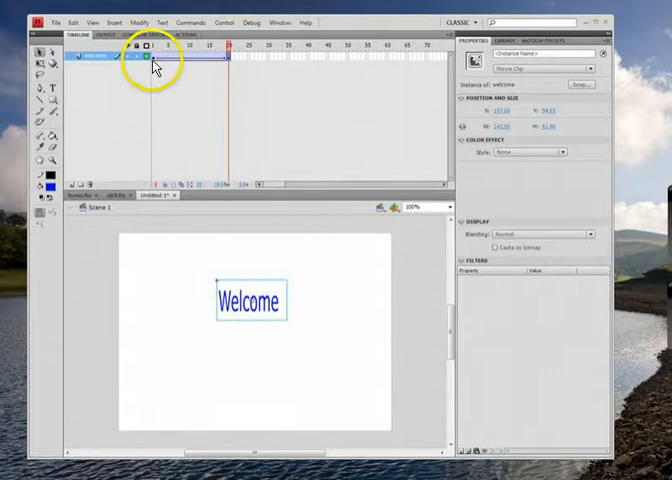
{"action": "left_click", "coordinate": [228, 66]}
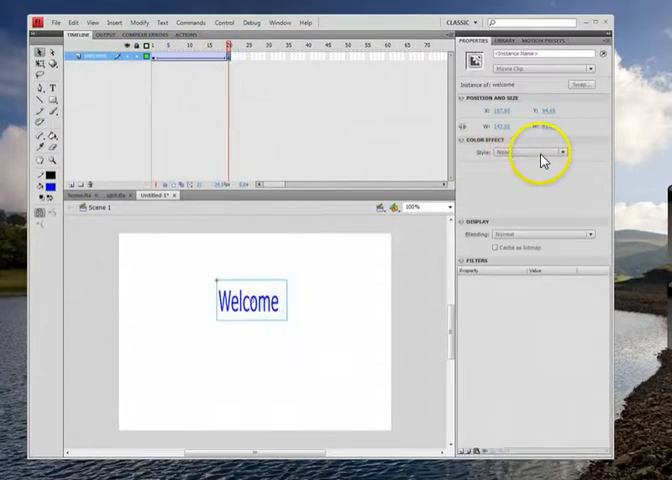
{"action": "left_click", "coordinate": [560, 156]}
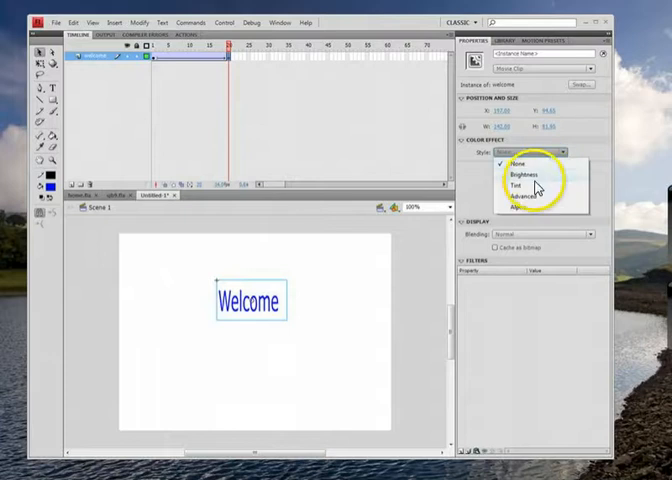
{"action": "left_click", "coordinate": [512, 184]}
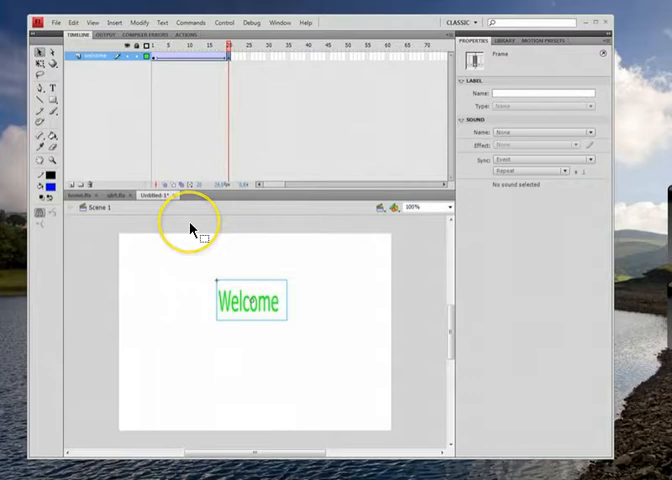
{"action": "mouse_move", "coordinate": [160, 96]}
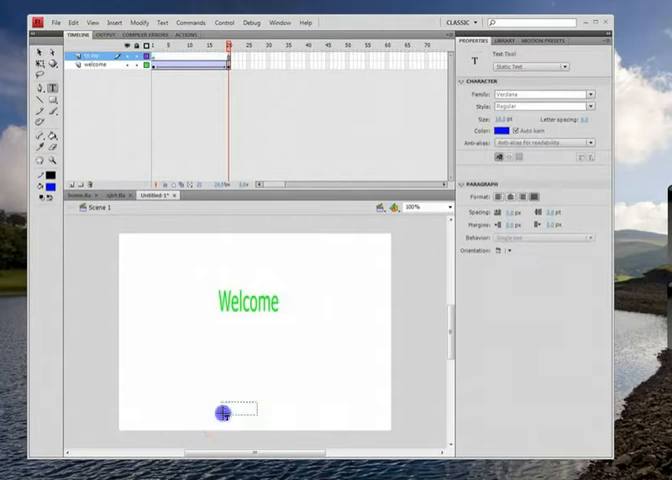
- Add a To My text box below Welcome on a new layer and convert it to a symbol
{"action": "left_click_drag", "start_coordinate": [222, 414], "coordinate": [292, 424]}
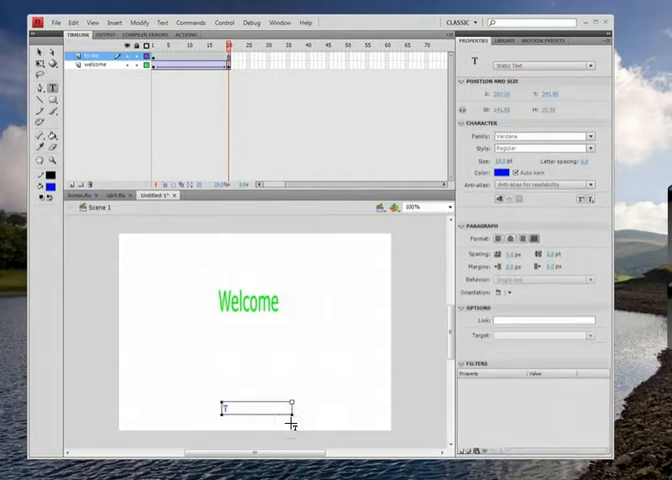
{"action": "type", "text": "To My"}
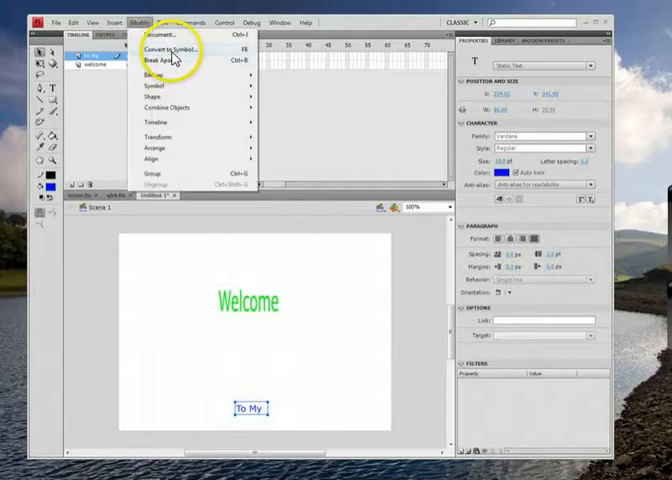
{"action": "left_click", "coordinate": [158, 52]}
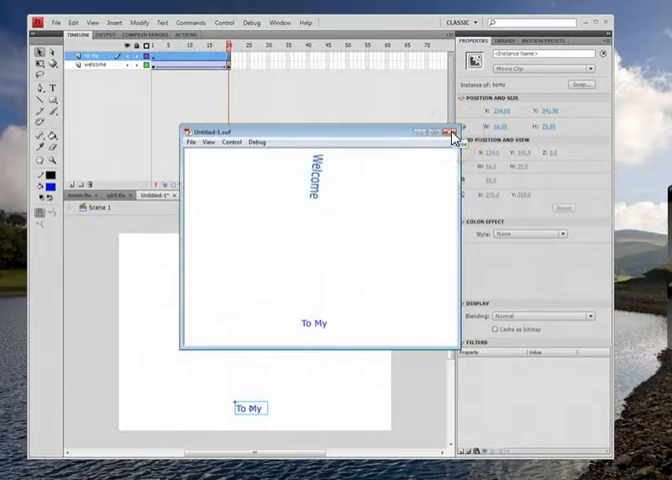
- Close the test movie window and return to the first frame of the top layer
{"action": "left_click", "coordinate": [448, 134]}
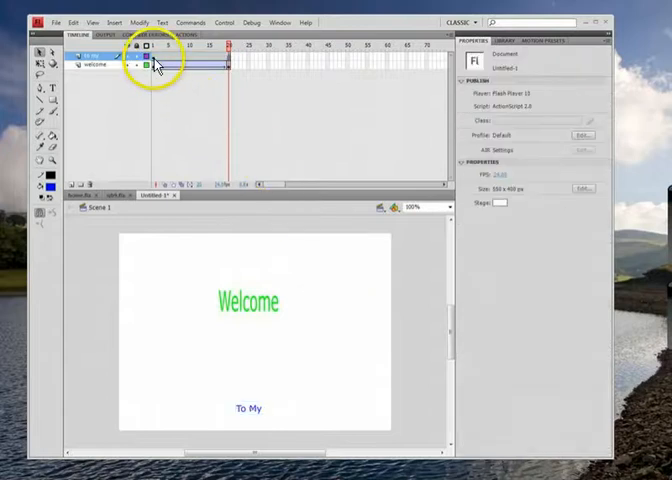
{"action": "left_click", "coordinate": [158, 62]}
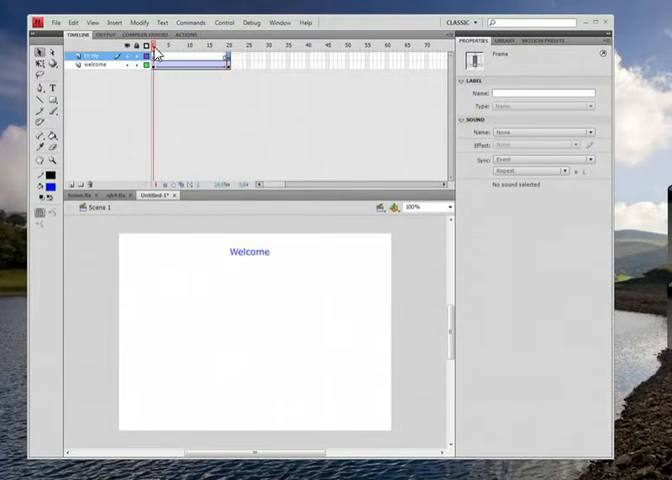
{"action": "left_click", "coordinate": [172, 52]}
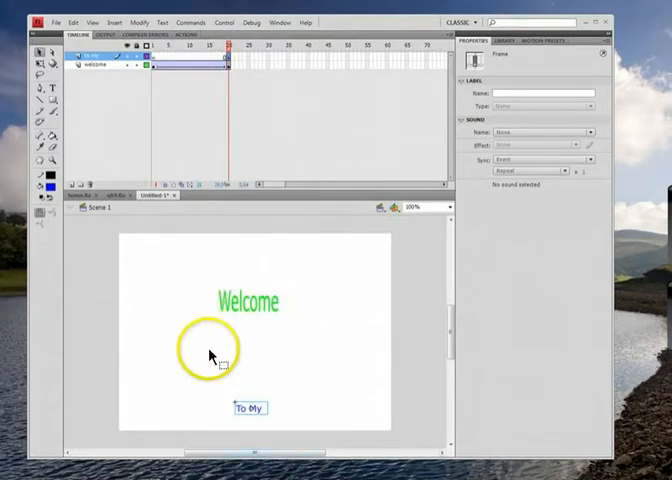
- Add a classic tween across the To My layer's frames
{"action": "left_click", "coordinate": [242, 408]}
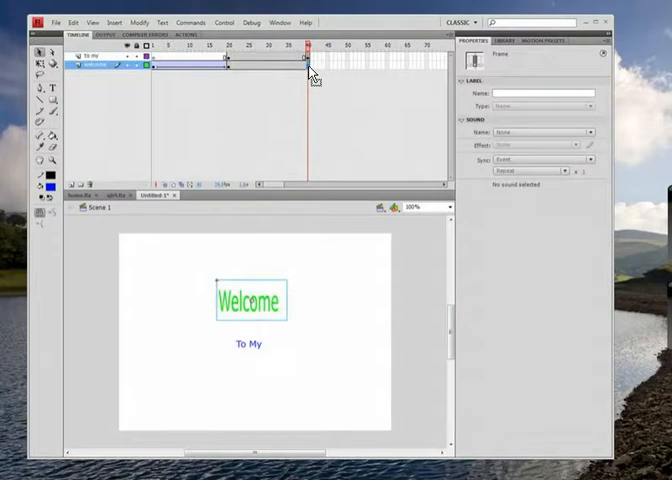
{"action": "left_click", "coordinate": [260, 60]}
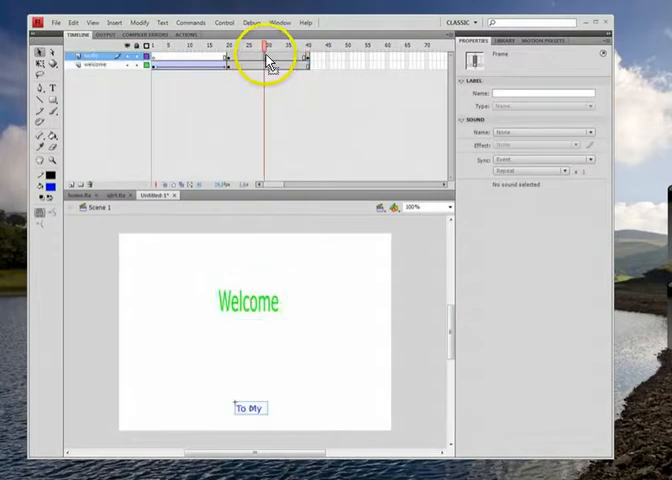
{"action": "right_click", "coordinate": [264, 46]}
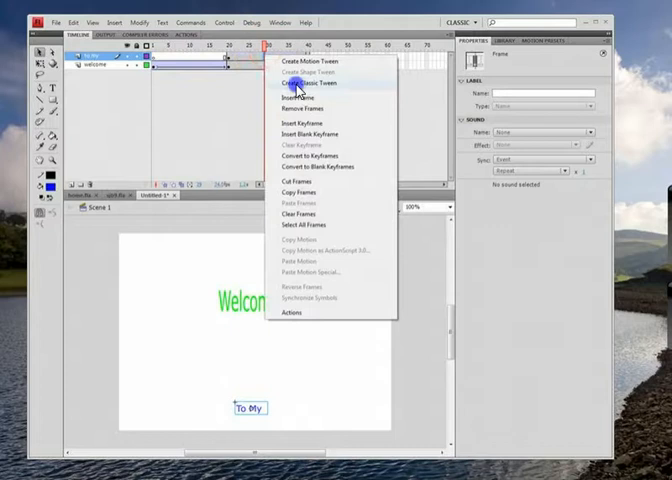
{"action": "left_click", "coordinate": [302, 84]}
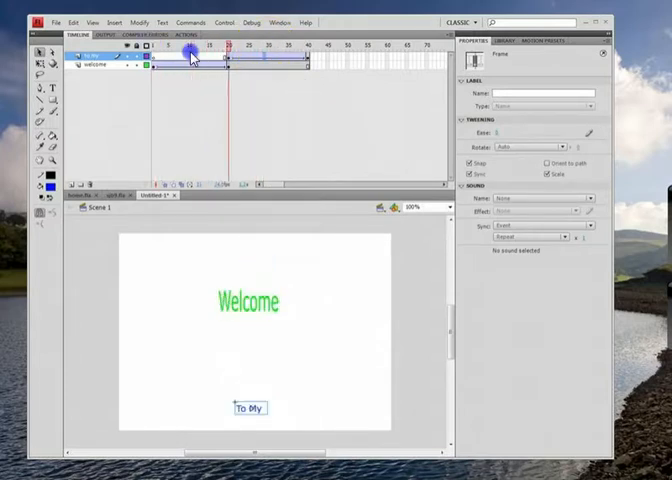
- On a third layer add Website text at the lower left and convert it to a symbol named website
{"action": "left_click", "coordinate": [258, 64]}
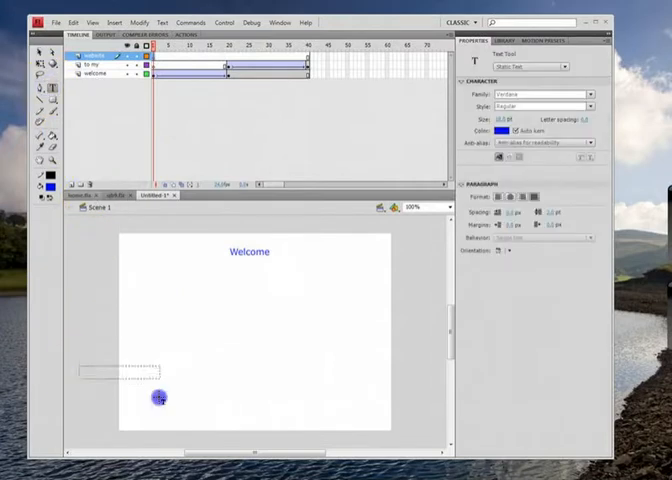
{"action": "type", "text": "Website"}
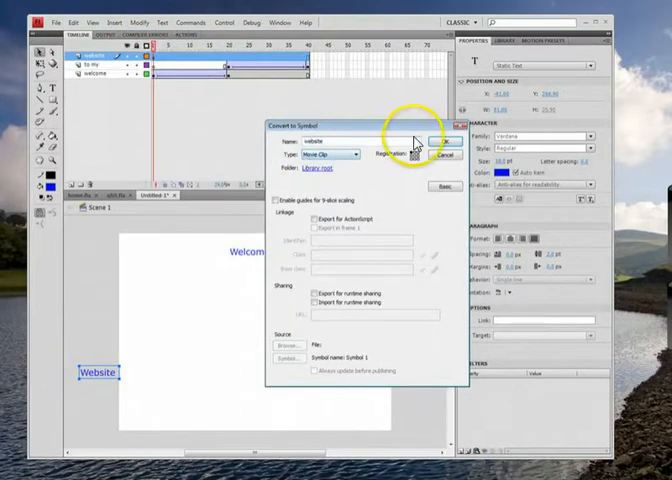
{"action": "left_click", "coordinate": [432, 140]}
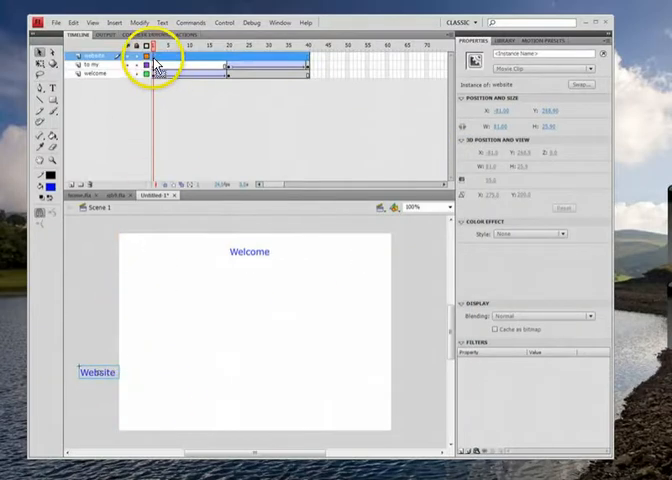
- Tween the Website text from the lower left to sit centred beneath To My
{"action": "left_click", "coordinate": [156, 58]}
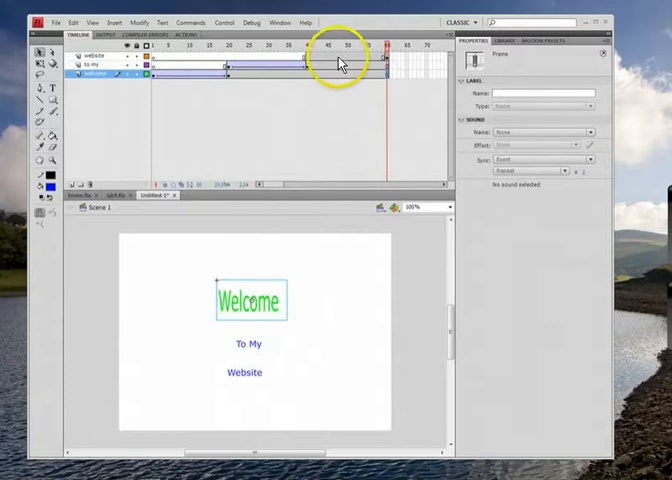
{"action": "right_click", "coordinate": [344, 54]}
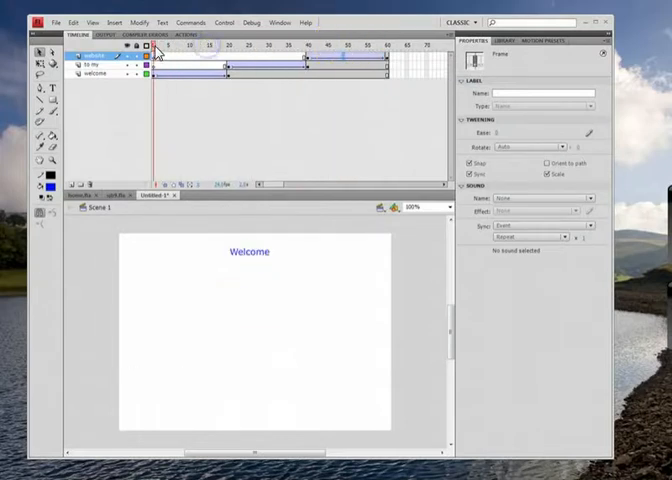
{"action": "left_click", "coordinate": [208, 52]}
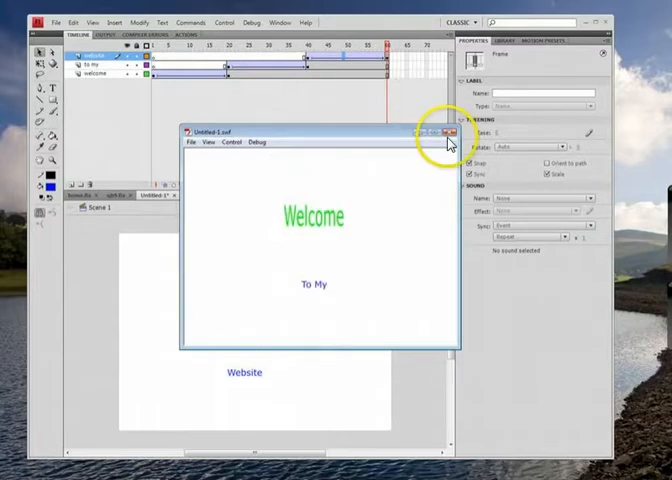
{"action": "left_click", "coordinate": [450, 132]}
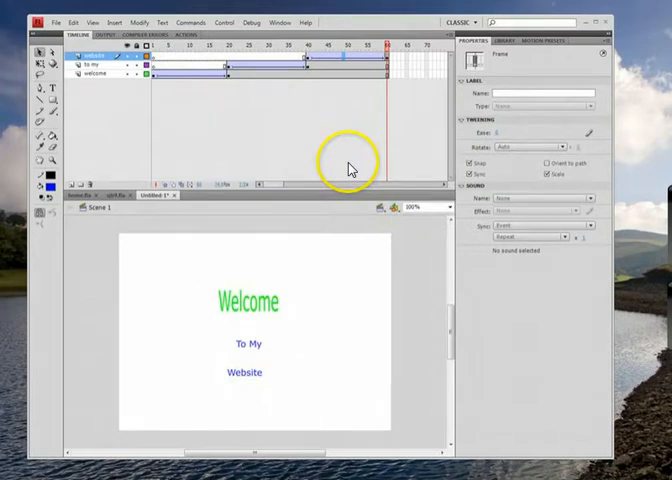
{"action": "mouse_move", "coordinate": [348, 166]}
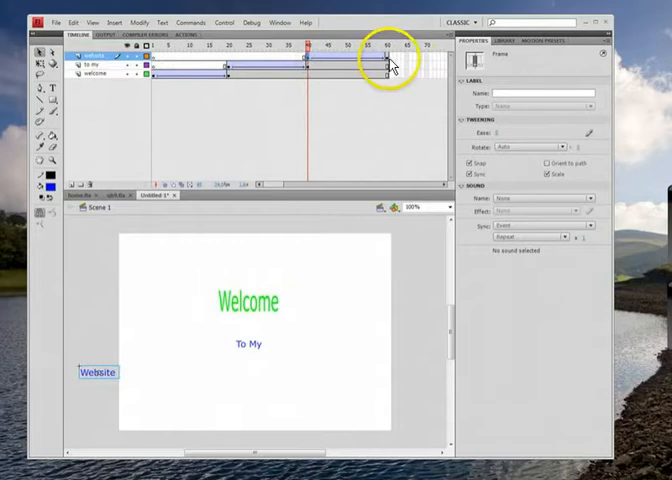
- Open the Actions script editor for the final frame of the top layer
{"action": "left_click", "coordinate": [380, 56]}
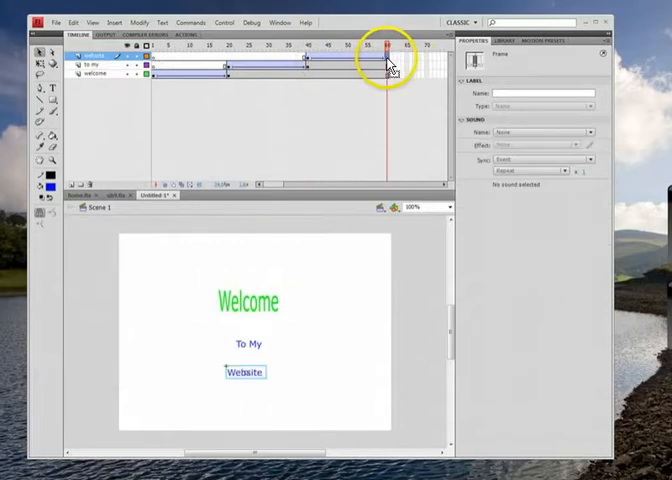
{"action": "right_click", "coordinate": [384, 58]}
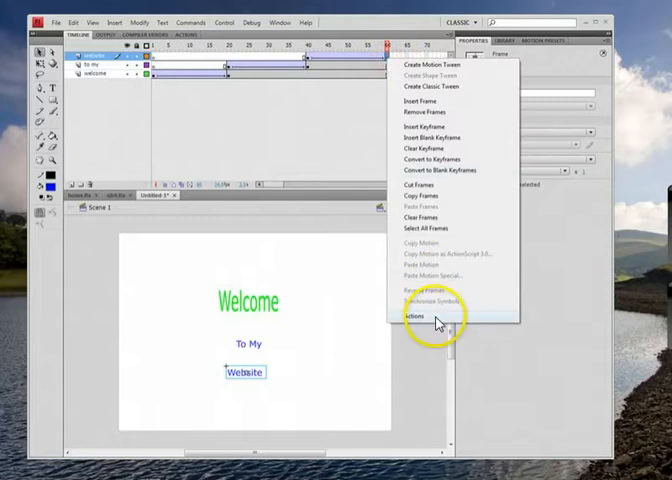
{"action": "left_click", "coordinate": [418, 316]}
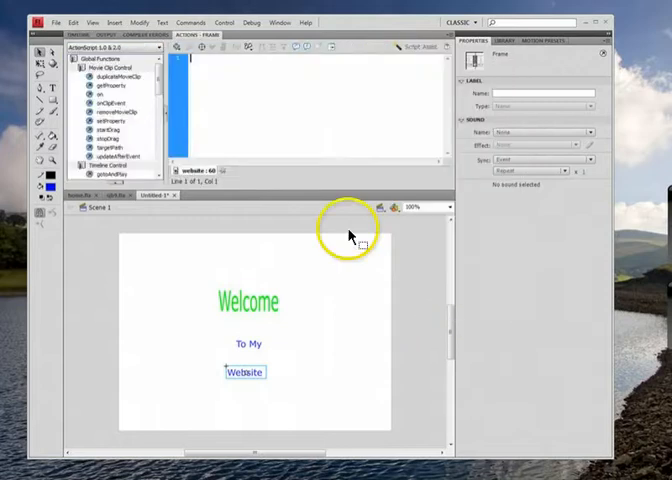
{"action": "mouse_move", "coordinate": [188, 100]}
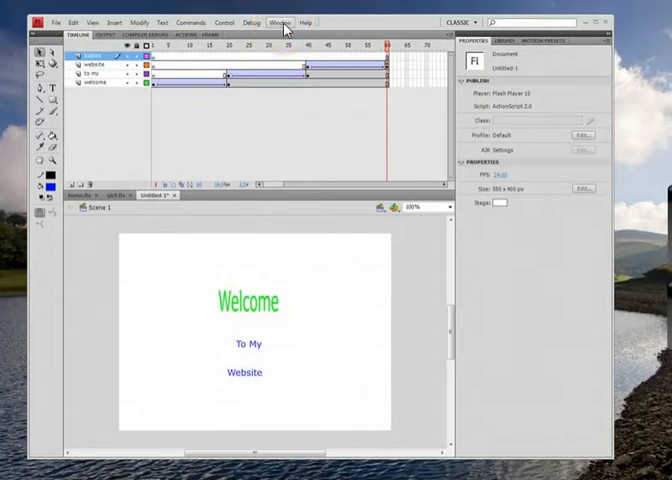
- Bring the green circle button from the common Buttons library onto the stage
{"action": "left_click", "coordinate": [284, 22]}
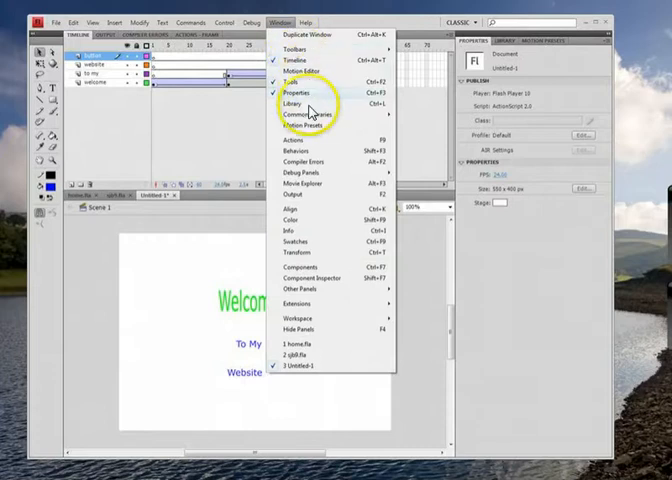
{"action": "left_click", "coordinate": [292, 98]}
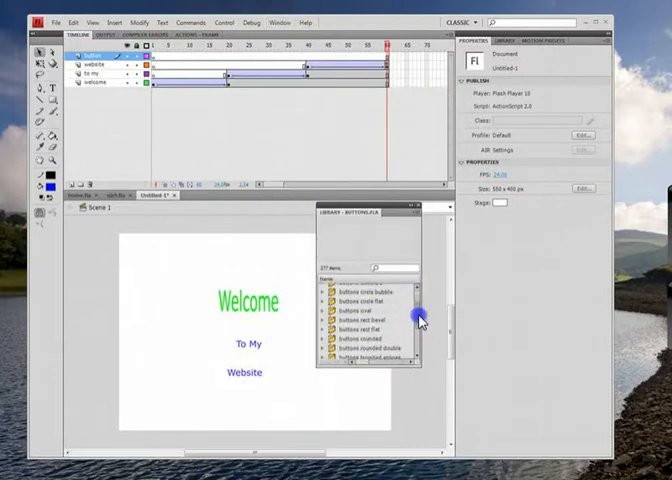
{"action": "scroll", "scroll_direction": "down", "scroll_amount": 3}
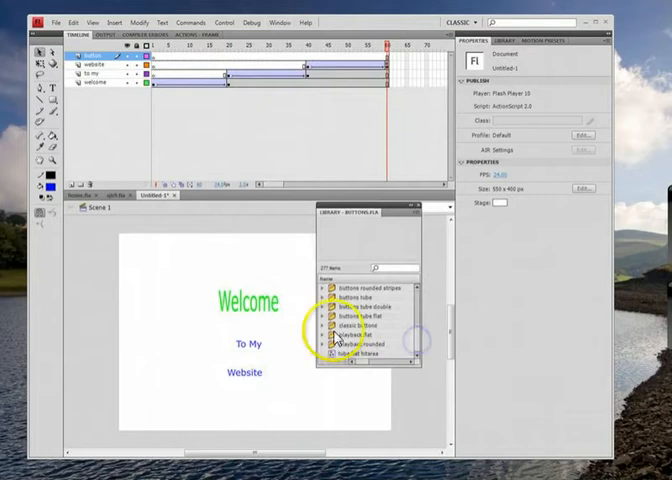
{"action": "left_click", "coordinate": [322, 336]}
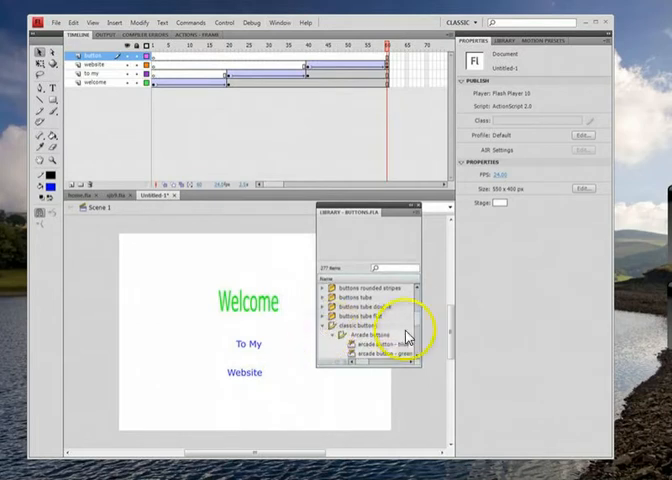
{"action": "left_click", "coordinate": [376, 340]}
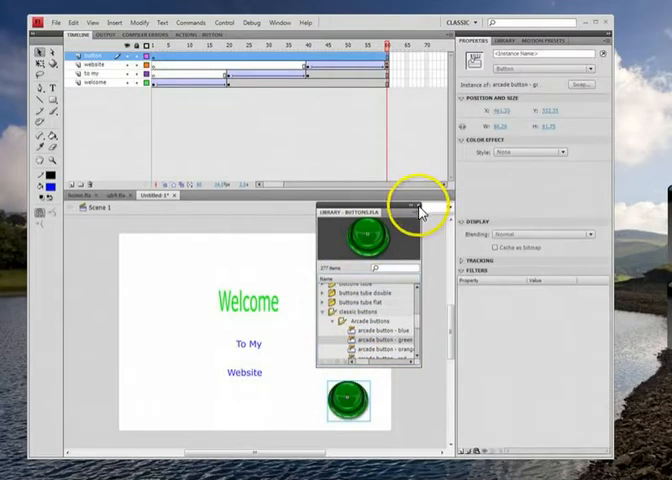
{"action": "left_click", "coordinate": [416, 204]}
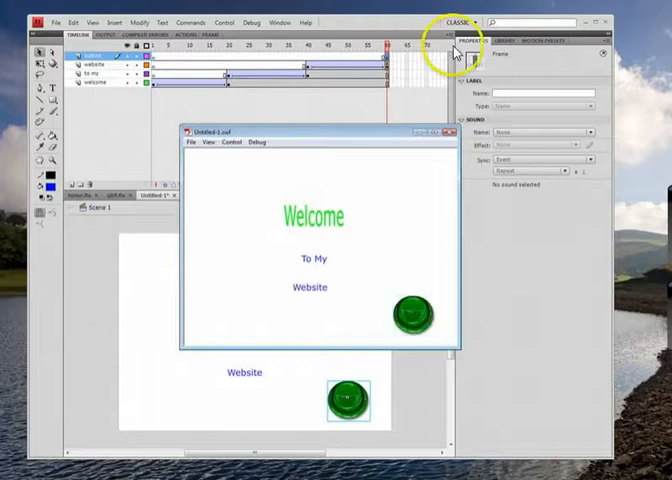
{"action": "left_click", "coordinate": [456, 132]}
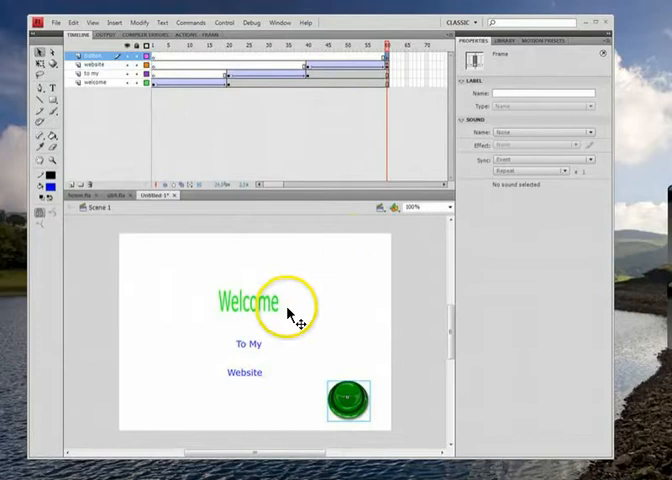
{"action": "left_click", "coordinate": [392, 208]}
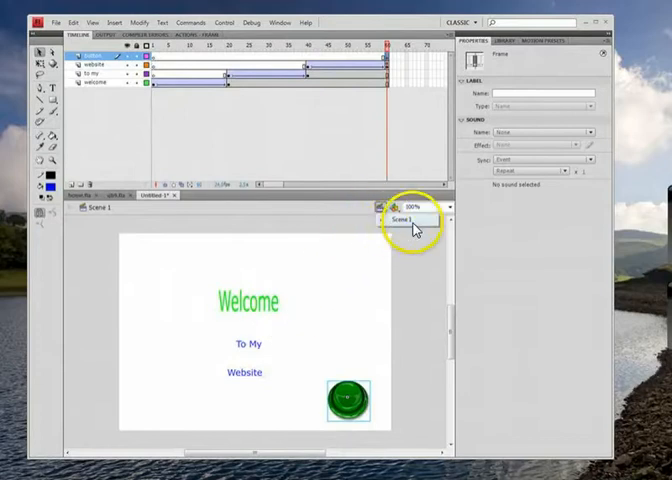
{"action": "left_click", "coordinate": [406, 206]}
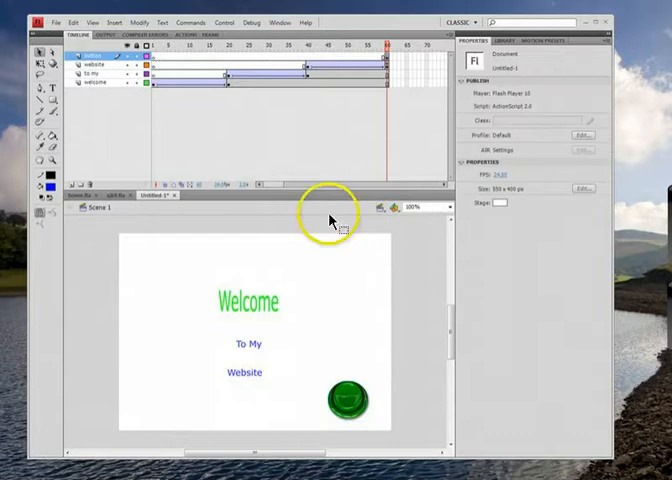
- Rename the second scene to main in the Scene panel and return to Scene 1
{"action": "left_click", "coordinate": [280, 24]}
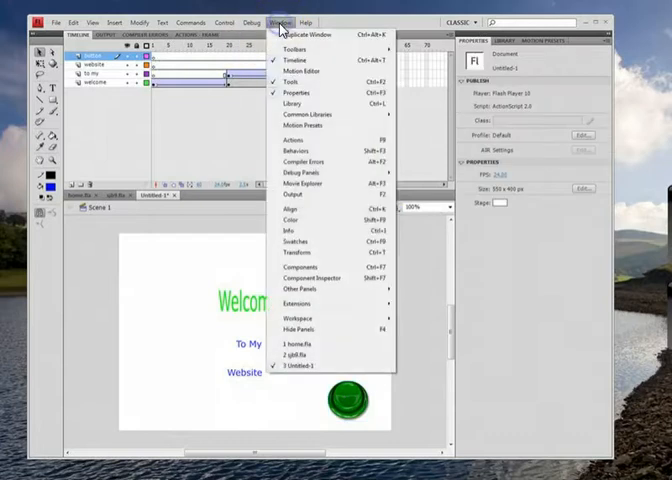
{"action": "mouse_move", "coordinate": [288, 206]}
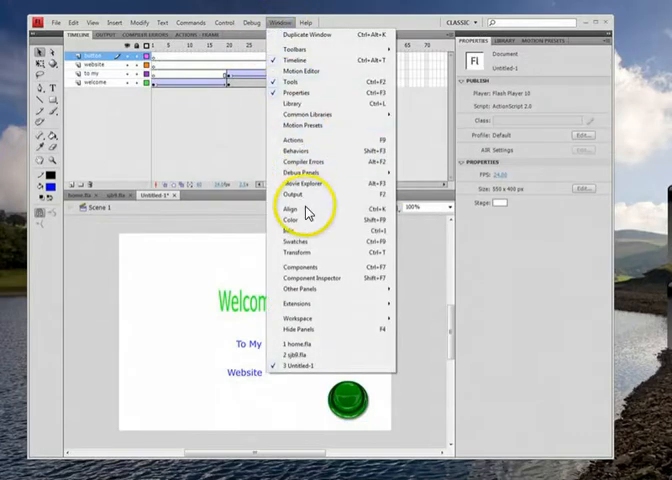
{"action": "mouse_move", "coordinate": [320, 300]}
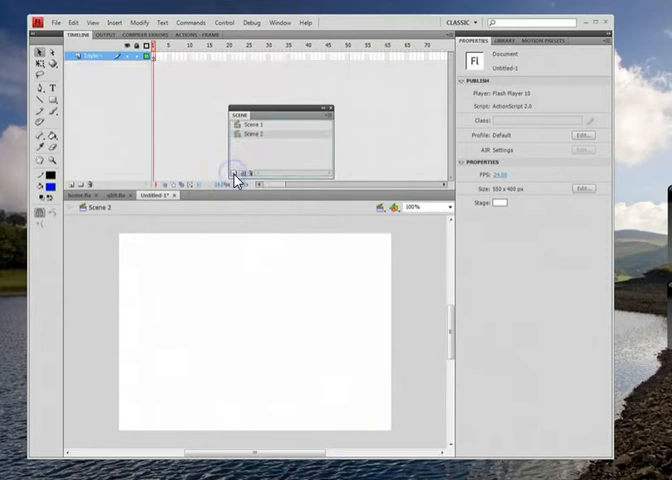
{"action": "double_click", "coordinate": [258, 132]}
{"action": "type", "text": "main"}
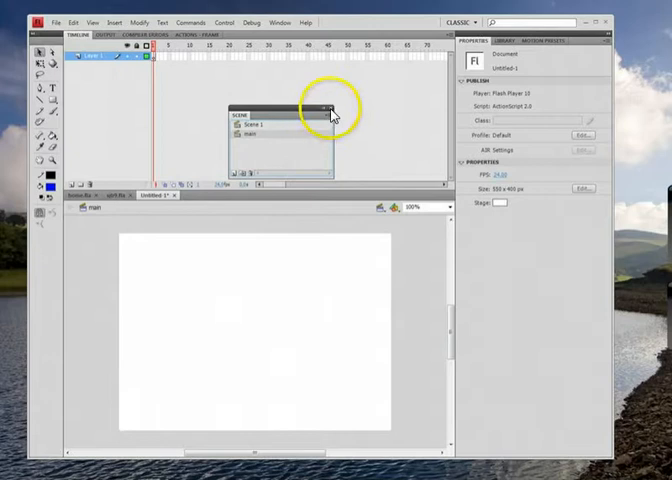
{"action": "left_click", "coordinate": [332, 108]}
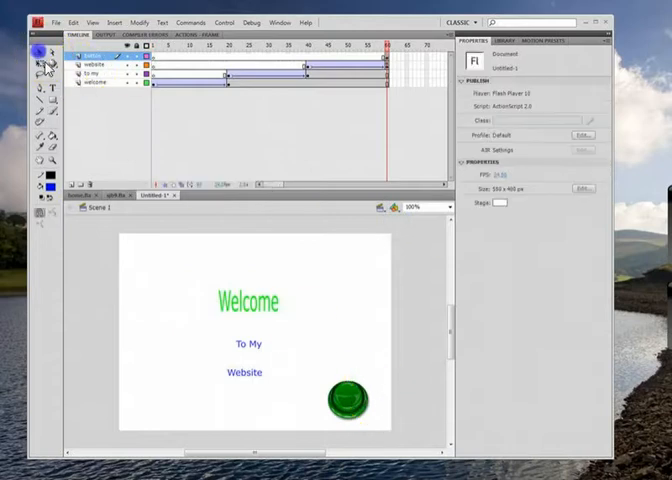
- Attach an on(release) gotoAndPlay("Main",1) script to the green button via its Actions
{"action": "left_click", "coordinate": [348, 400]}
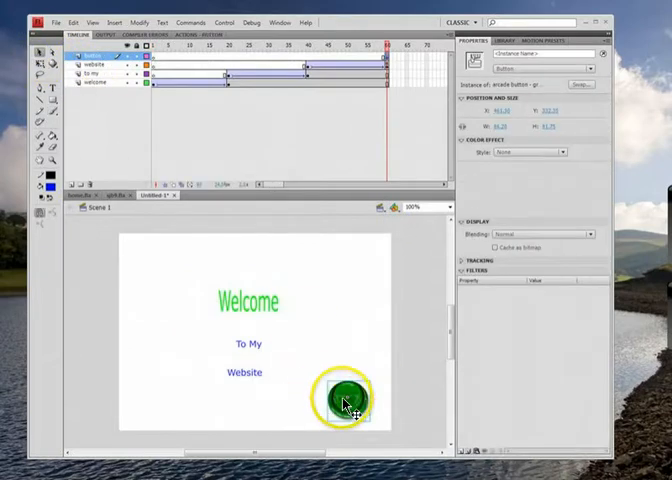
{"action": "right_click", "coordinate": [344, 400]}
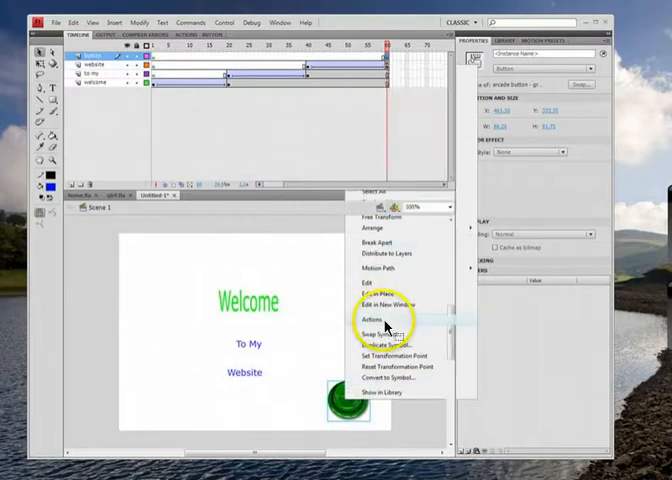
{"action": "left_click", "coordinate": [376, 320]}
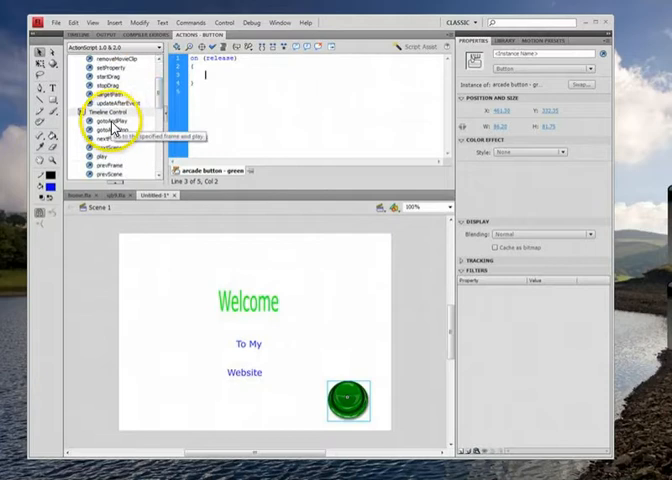
{"action": "double_click", "coordinate": [96, 130]}
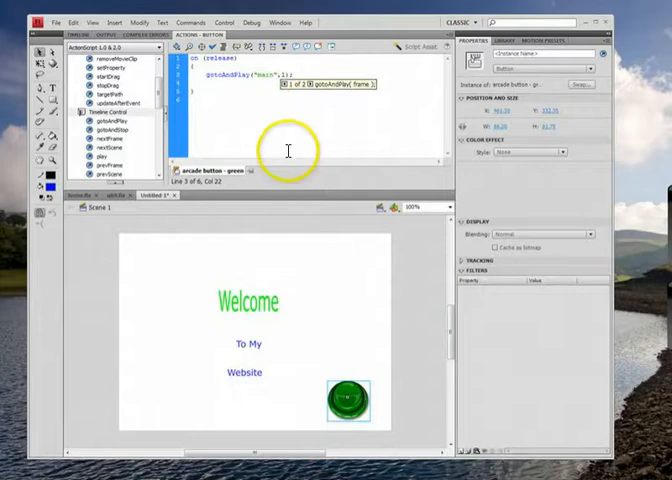
{"action": "left_click", "coordinate": [394, 210]}
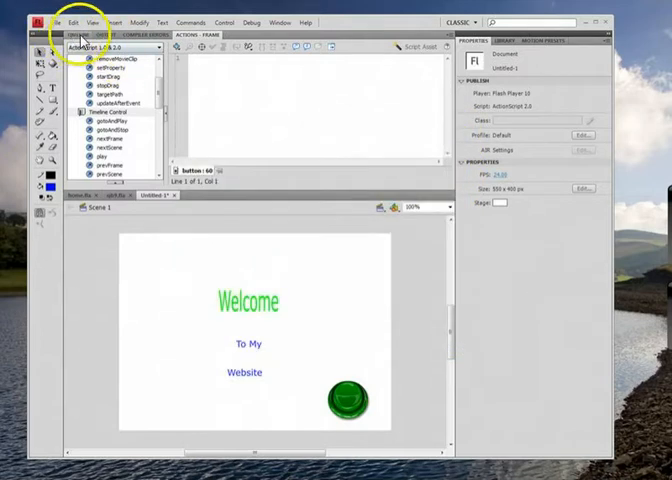
- Add a stop(); script to the Main scene's first frame, then return to Scene 1
{"action": "left_click", "coordinate": [388, 208]}
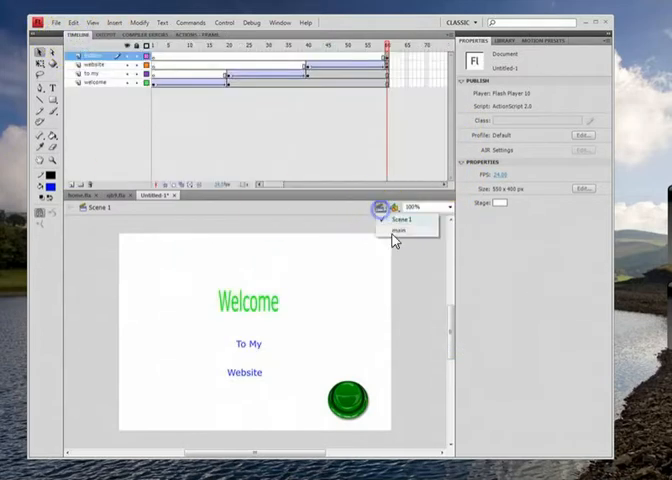
{"action": "left_click", "coordinate": [398, 232]}
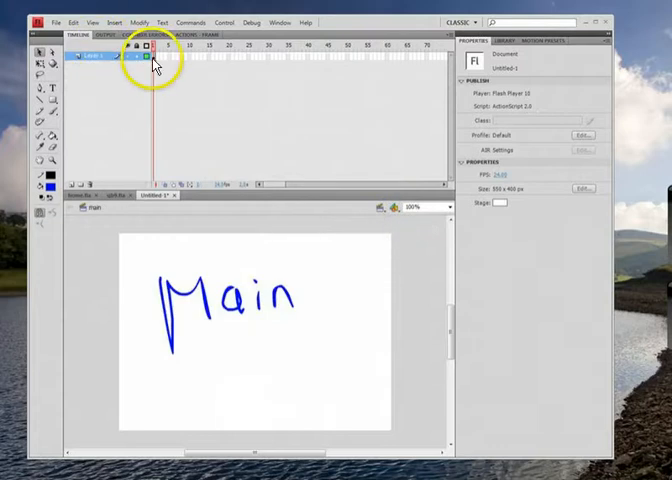
{"action": "right_click", "coordinate": [152, 56]}
{"action": "type", "text": "stop"}
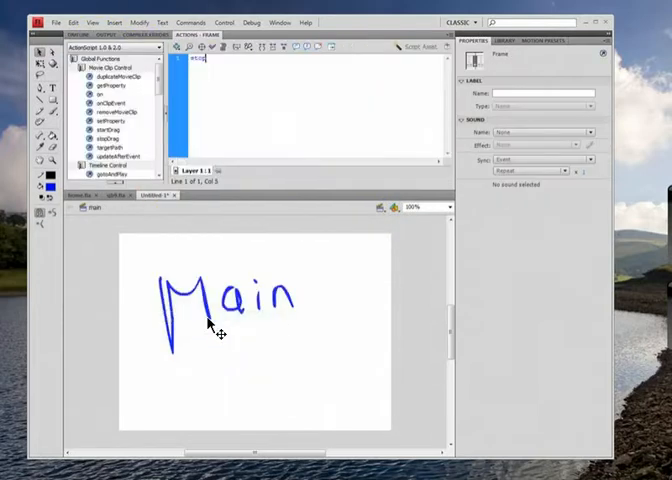
{"action": "type", "text": "();"}
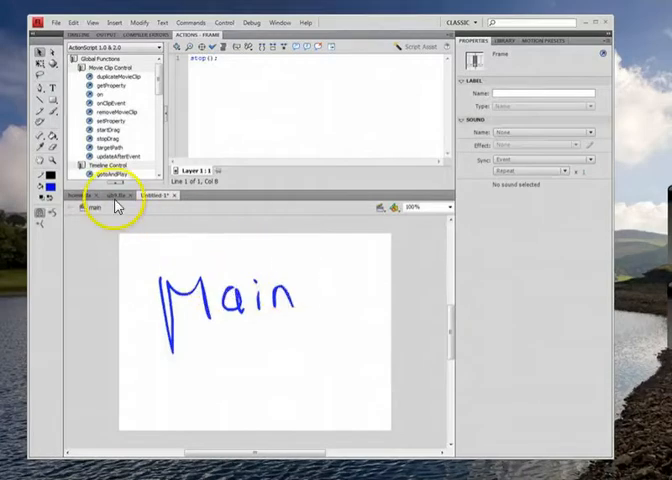
{"action": "left_click", "coordinate": [394, 208]}
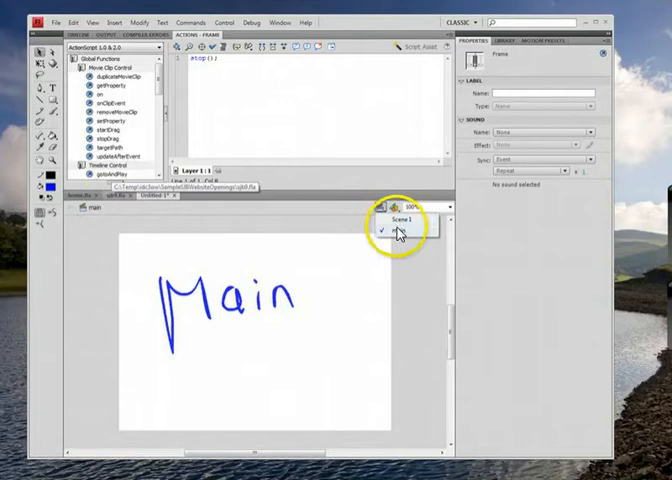
{"action": "left_click", "coordinate": [398, 220]}
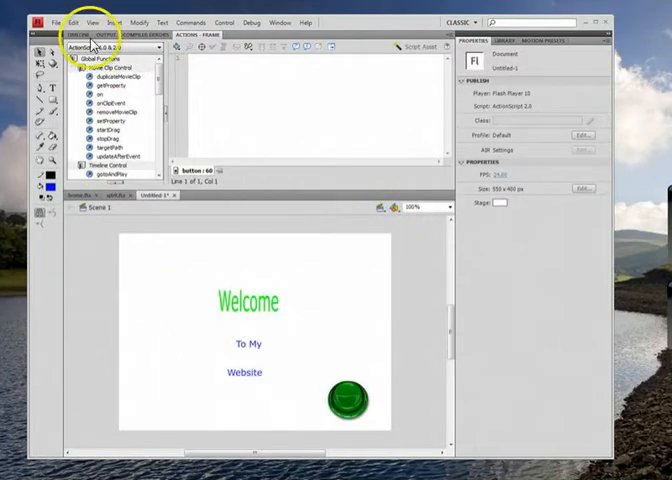
- Browse the common Sounds library to the human crowd sounds and test-play the intro
{"action": "left_click", "coordinate": [282, 22]}
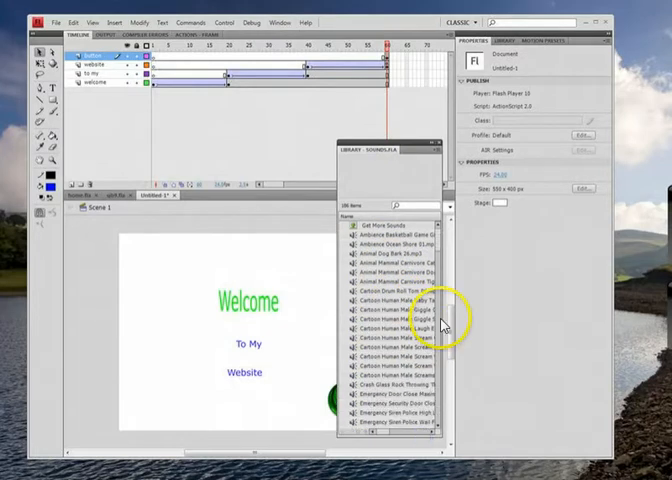
{"action": "scroll", "scroll_direction": "down", "scroll_amount": 3}
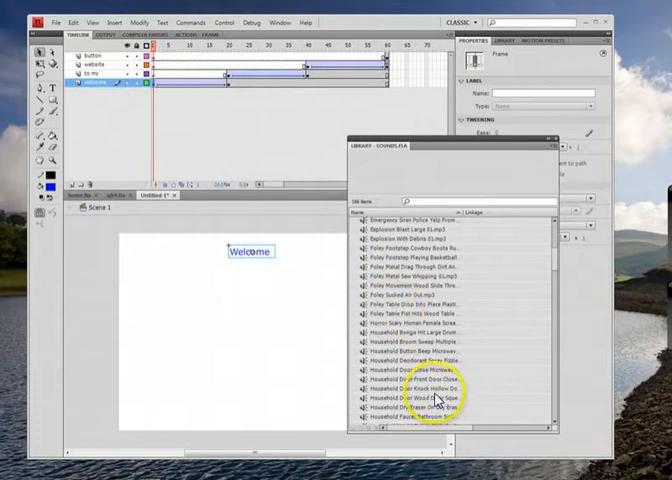
{"action": "scroll", "scroll_direction": "down", "scroll_amount": 3}
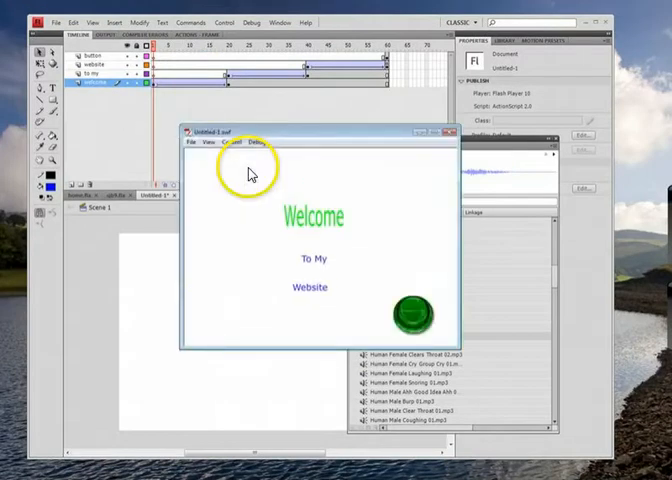
{"action": "left_click", "coordinate": [410, 316]}
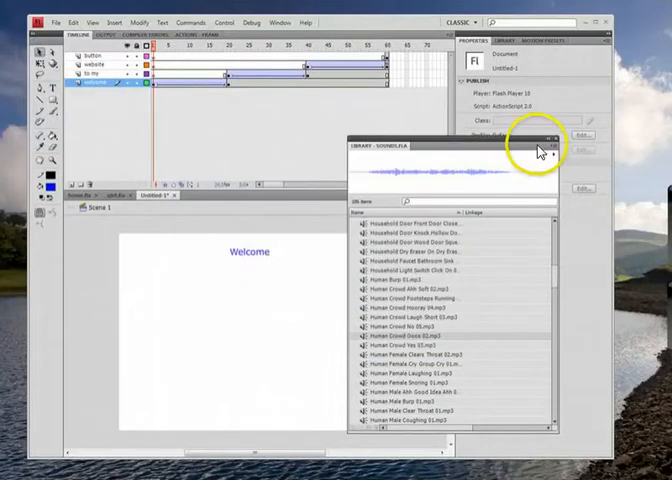
- Close the Sounds library and import the crest image to the library
{"action": "left_click", "coordinate": [552, 148]}
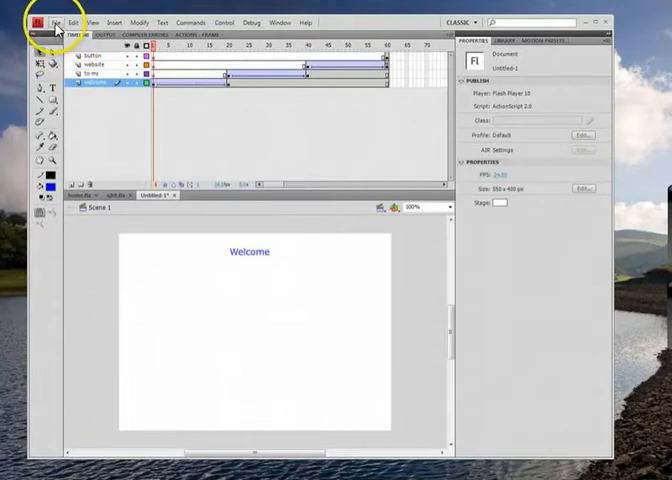
{"action": "left_click", "coordinate": [62, 22]}
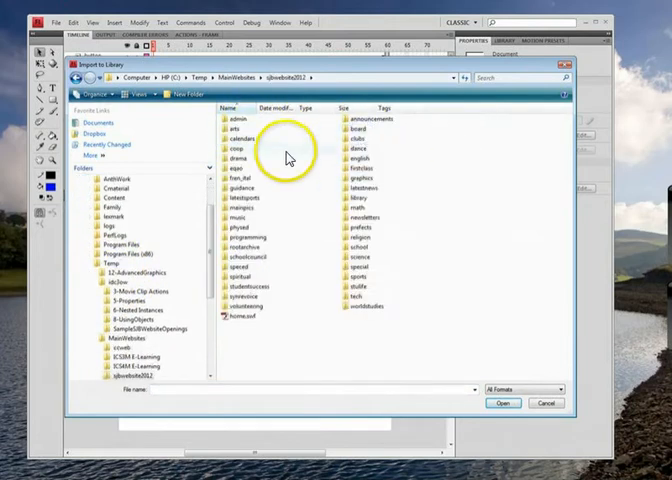
{"action": "left_click", "coordinate": [370, 126]}
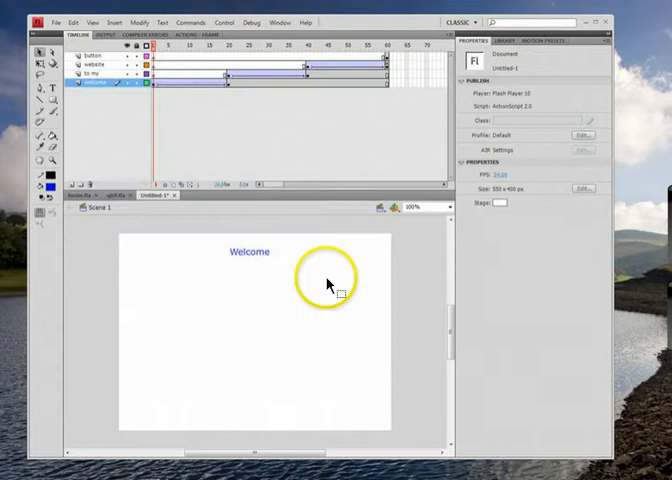
- Place the crest from the Library at the stage's top-left and test-play the movie
{"action": "left_click", "coordinate": [504, 40]}
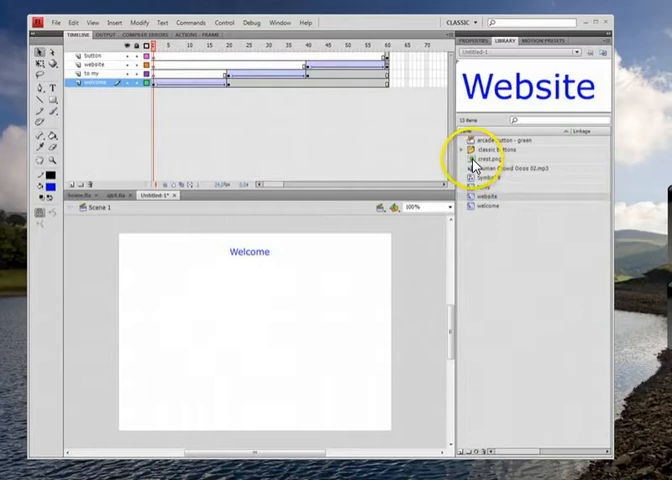
{"action": "left_click_drag", "start_coordinate": [490, 160], "coordinate": [176, 310]}
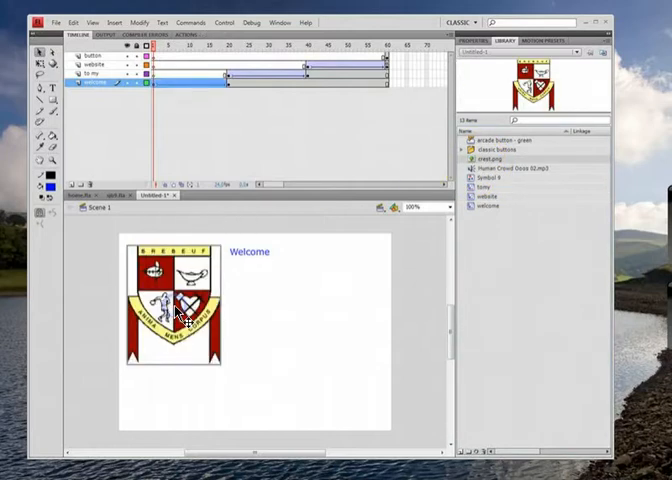
{"action": "mouse_move", "coordinate": [52, 140]}
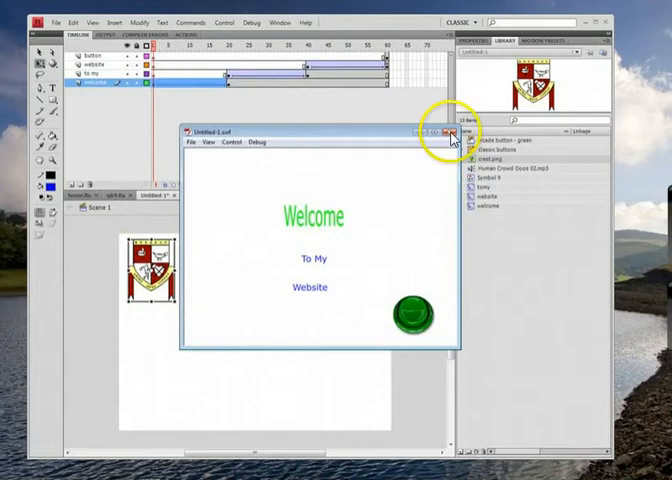
{"action": "left_click", "coordinate": [444, 128]}
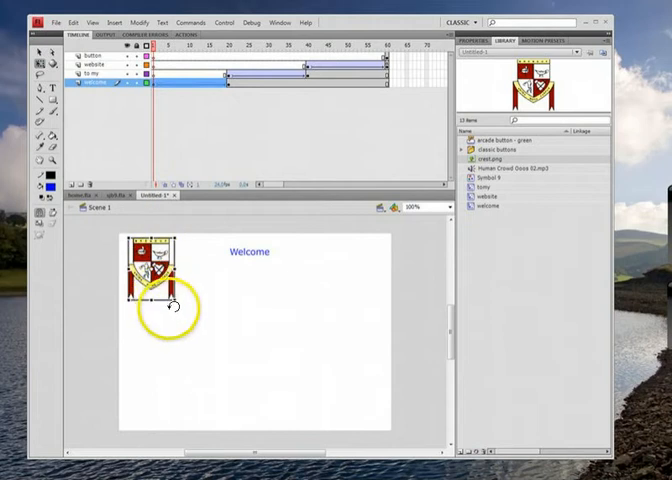
{"action": "key", "text": "Ctrl+Enter"}
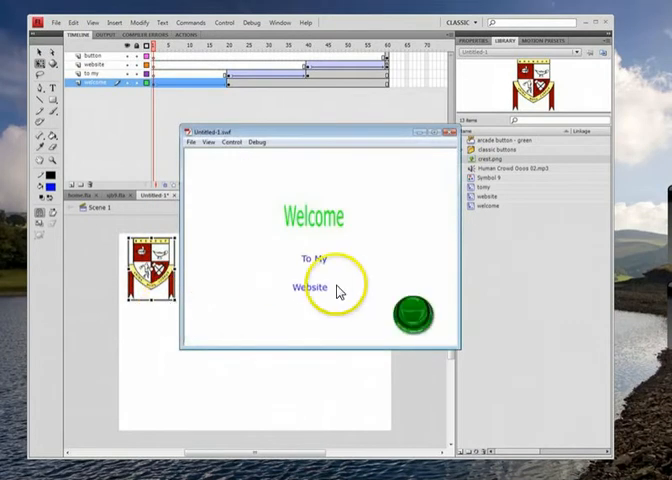
{"action": "left_click", "coordinate": [440, 132]}
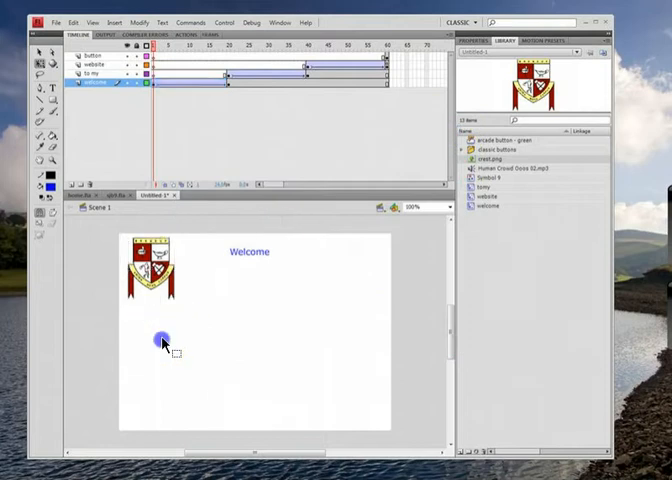
- Move the crest onto a new layer and test-play through to the Main scene
{"action": "left_click", "coordinate": [152, 88]}
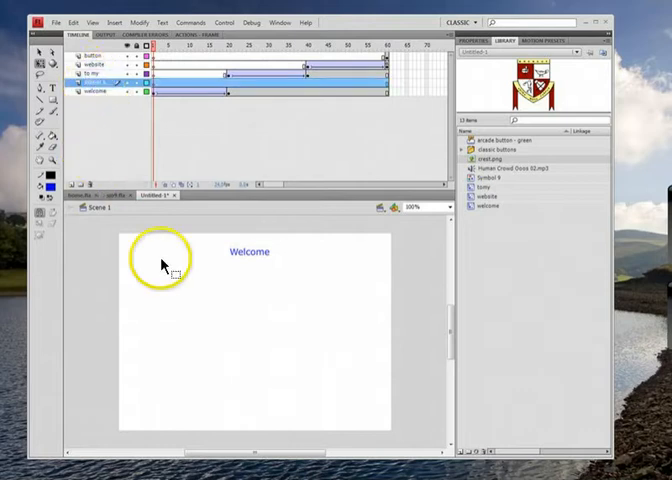
{"action": "mouse_move", "coordinate": [372, 236]}
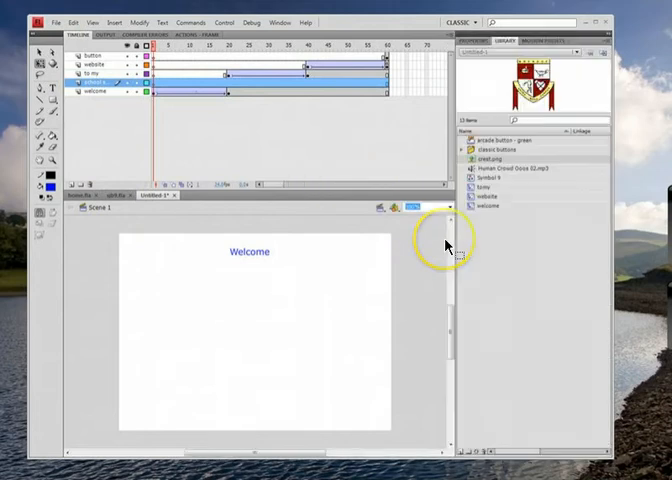
{"action": "left_click", "coordinate": [248, 252]}
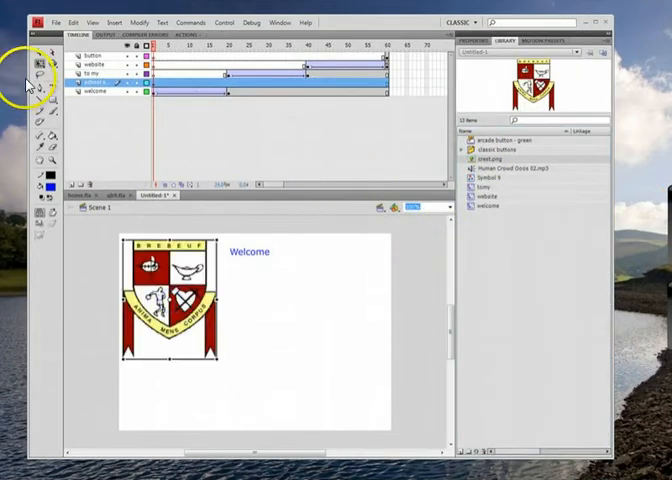
{"action": "mouse_move", "coordinate": [200, 366]}
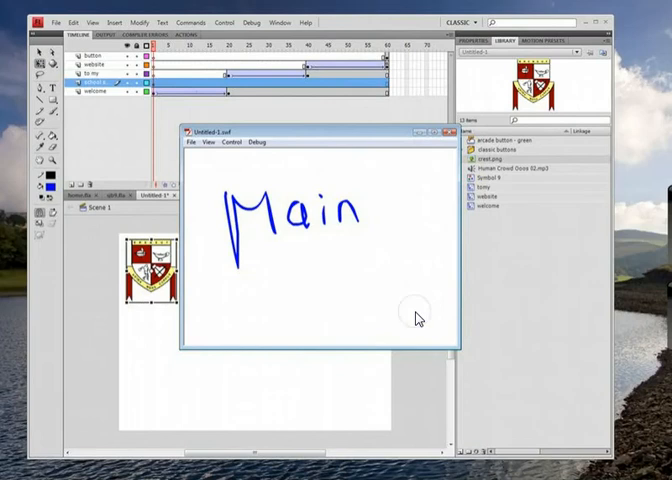
{"action": "left_click", "coordinate": [450, 132]}
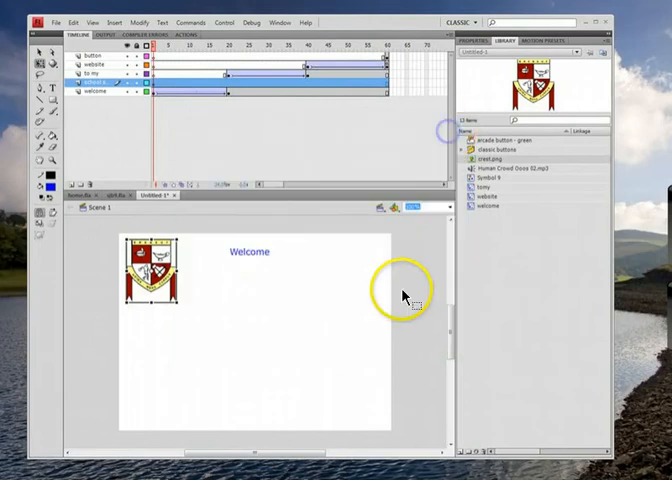